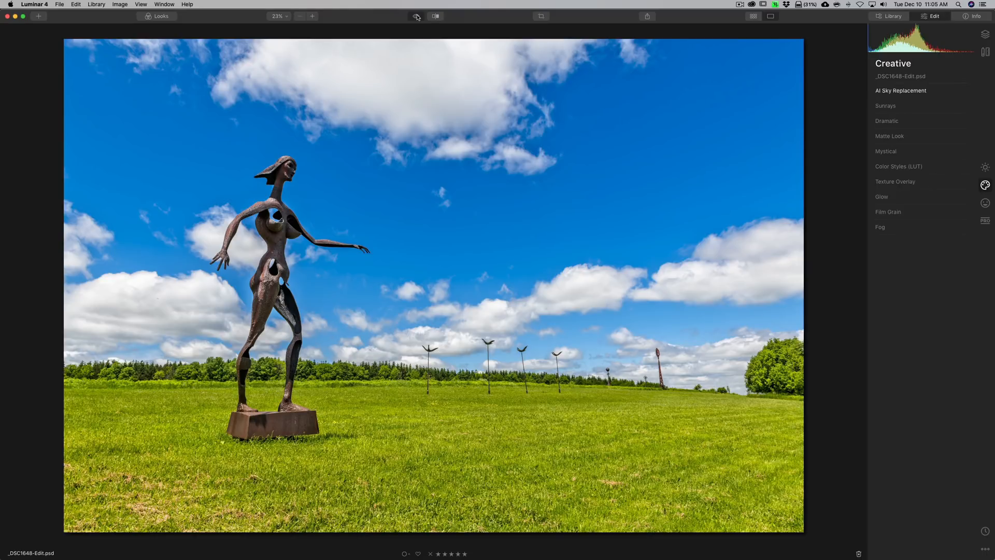
Step: Choose Galaxy 1 from the Sky Selection list so the Milky Way replaces the cloudy sky
{"action": "left_click", "coordinate": [901, 90]}
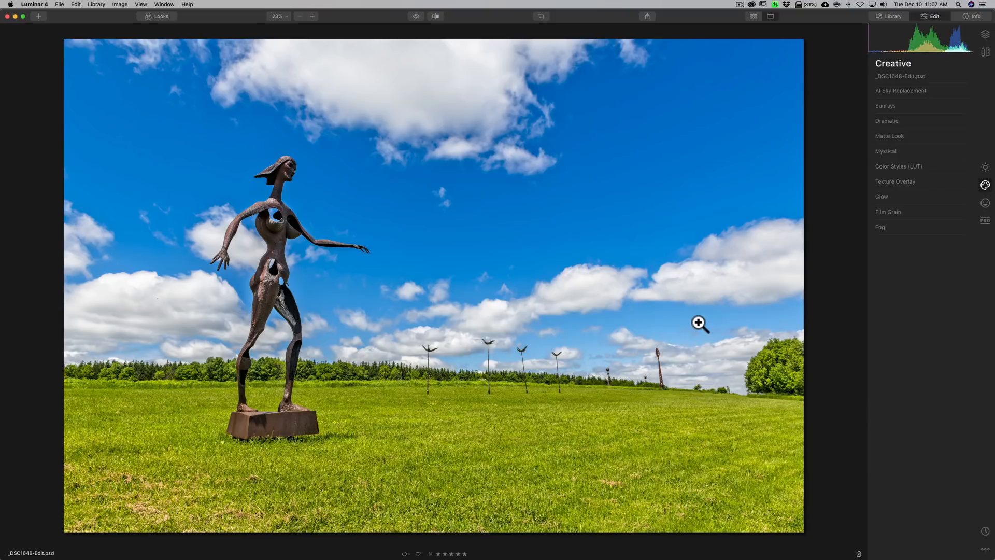
{"action": "mouse_move", "coordinate": [950, 119]}
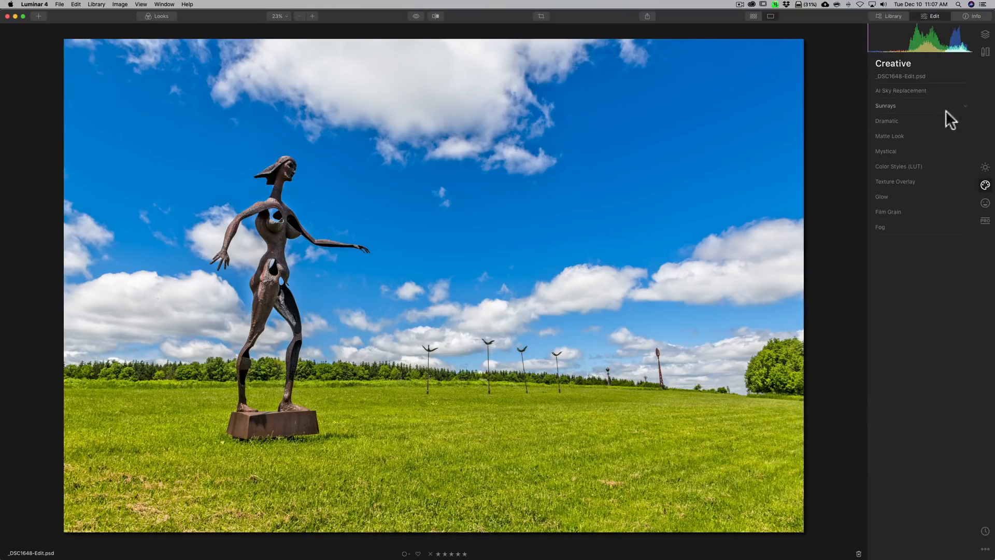
{"action": "left_click", "coordinate": [900, 90]}
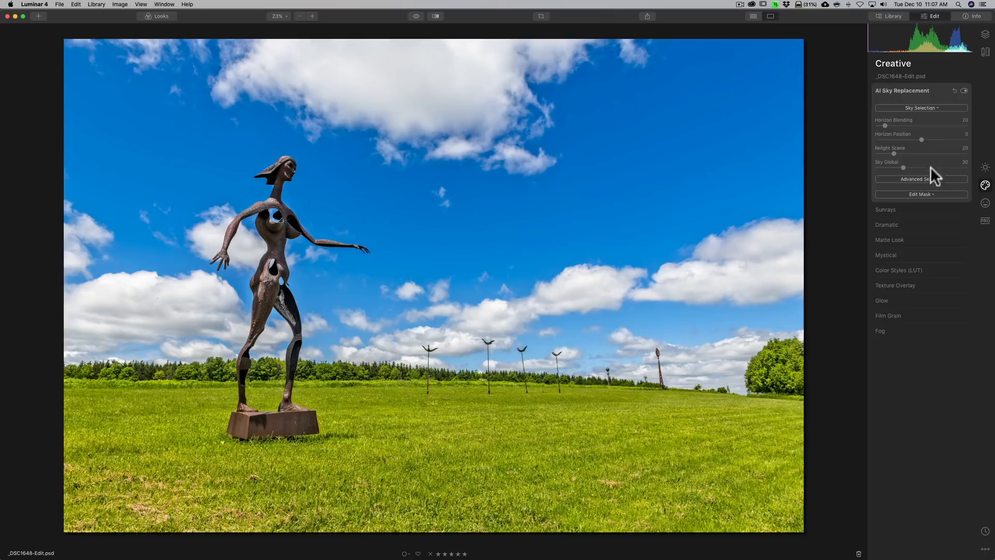
{"action": "mouse_move", "coordinate": [921, 107]}
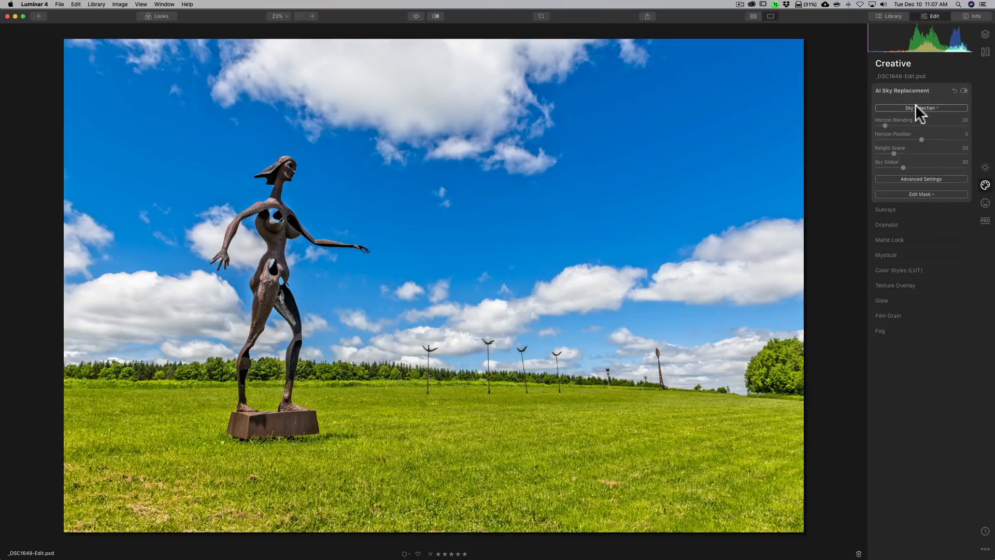
{"action": "left_click", "coordinate": [921, 107]}
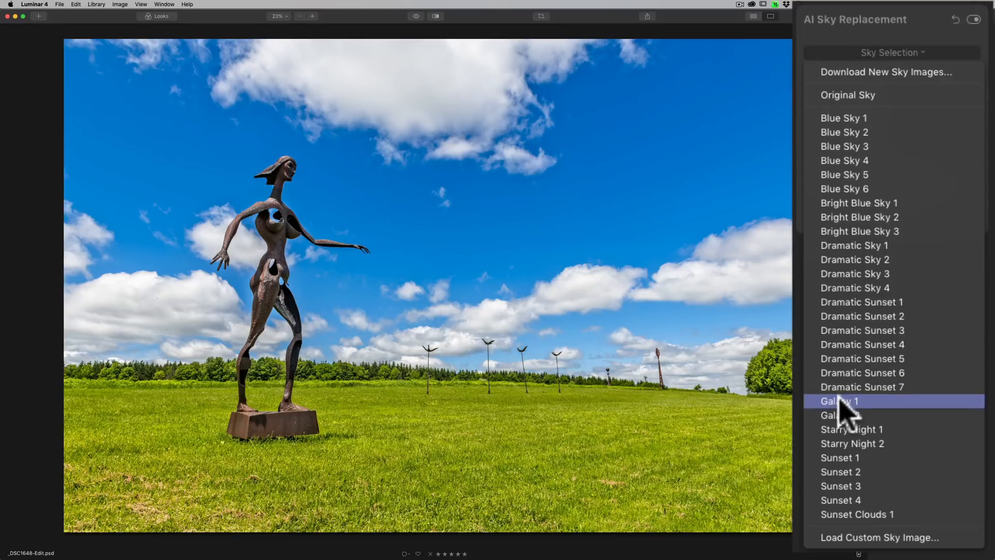
{"action": "left_click", "coordinate": [839, 400]}
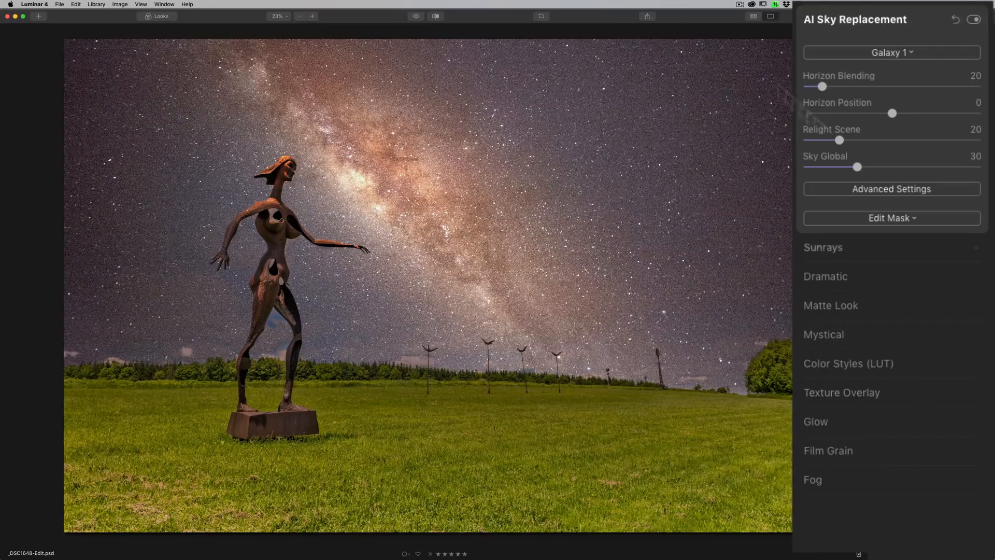
{"action": "left_click", "coordinate": [415, 16]}
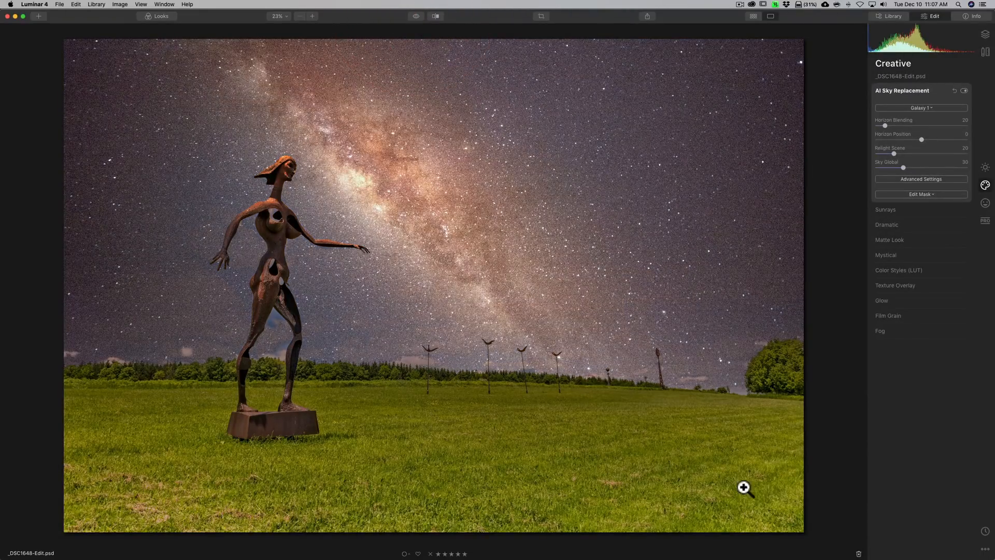
{"action": "mouse_move", "coordinate": [729, 481]}
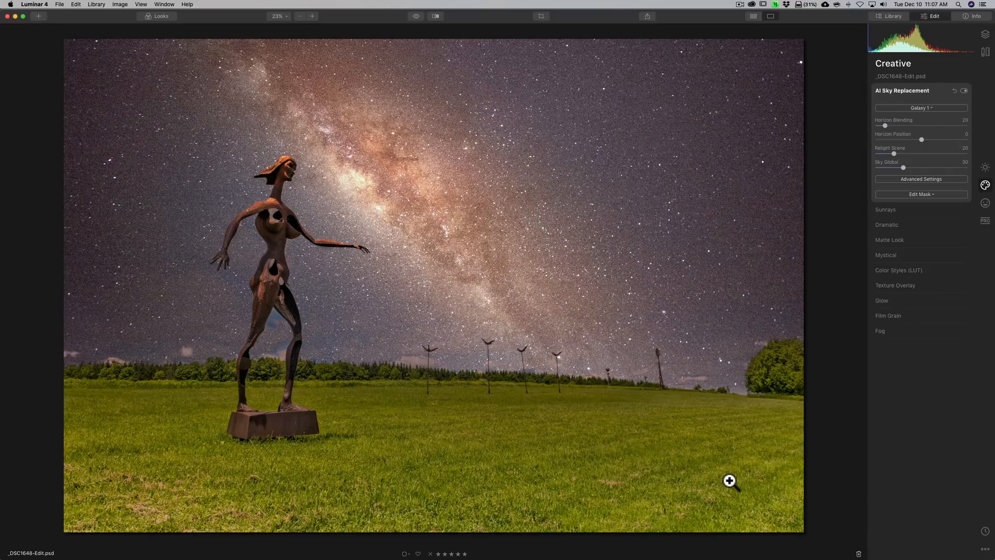
{"action": "mouse_move", "coordinate": [709, 480]}
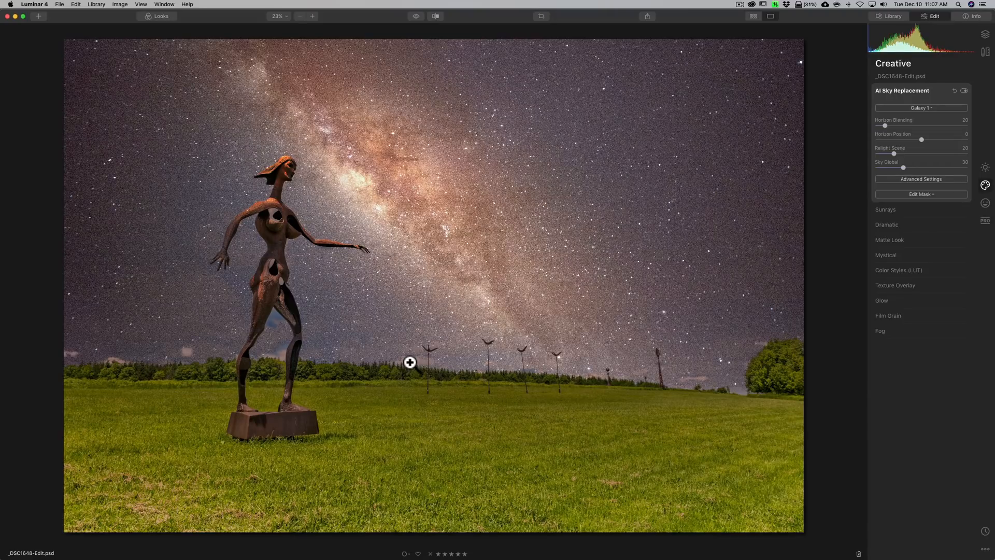
{"action": "mouse_move", "coordinate": [417, 362]}
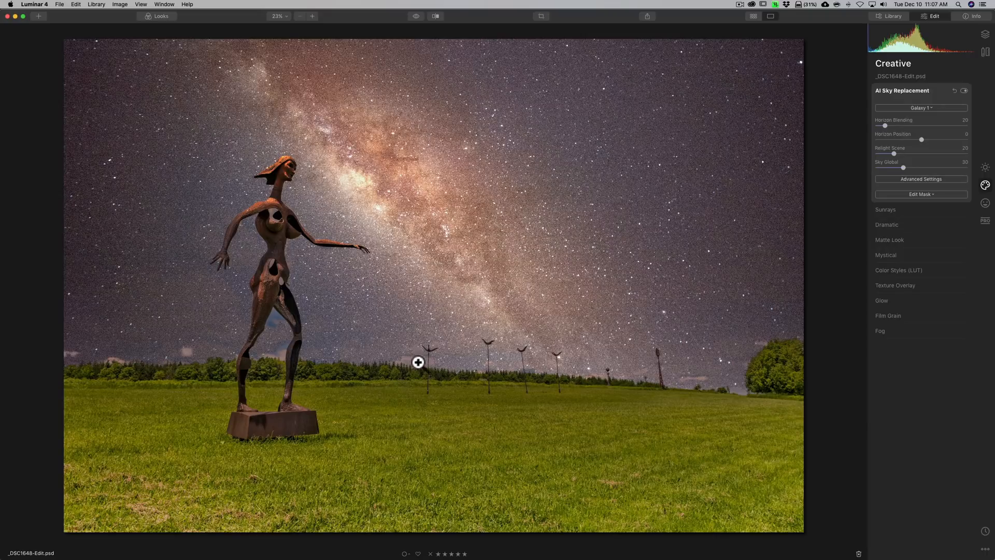
{"action": "mouse_move", "coordinate": [450, 367]}
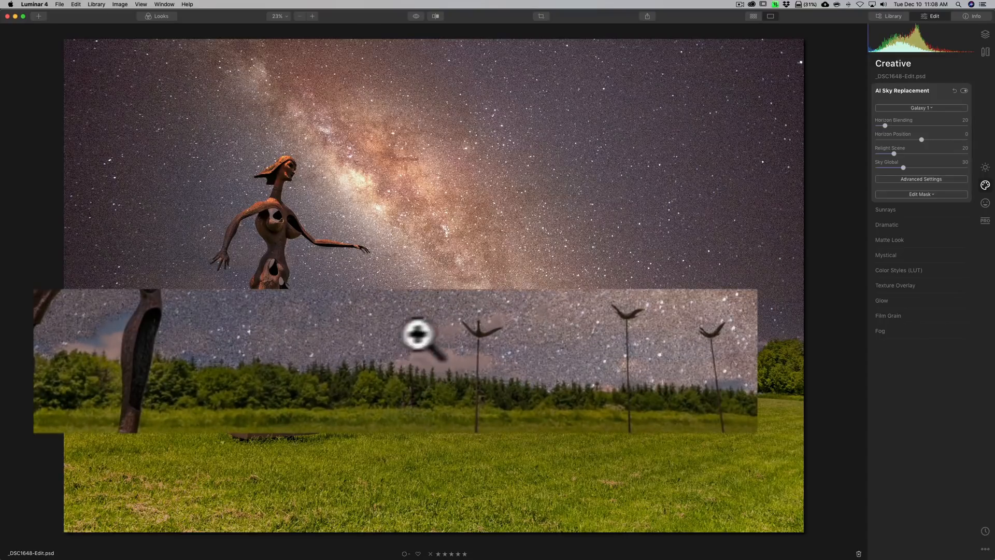
{"action": "mouse_move", "coordinate": [419, 333]}
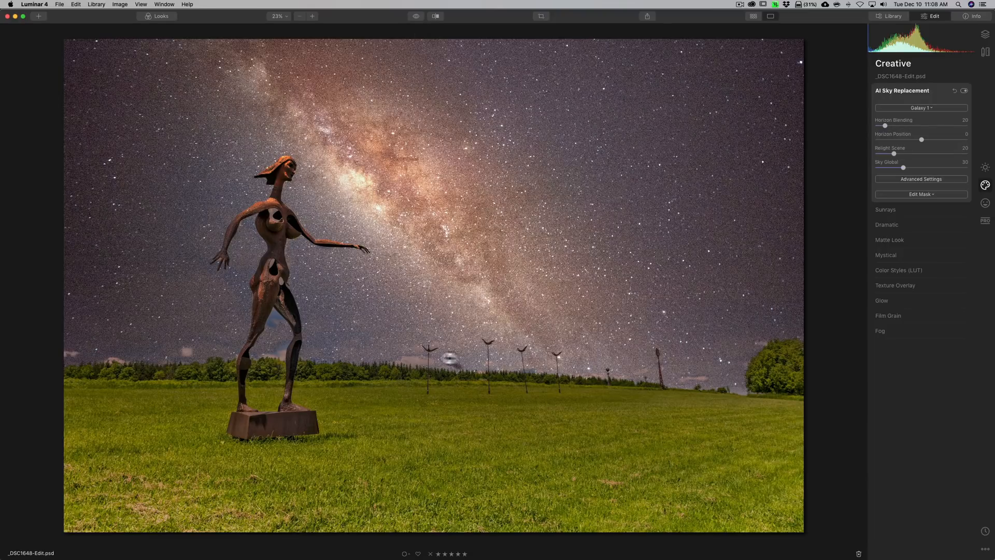
{"action": "mouse_move", "coordinate": [703, 376]}
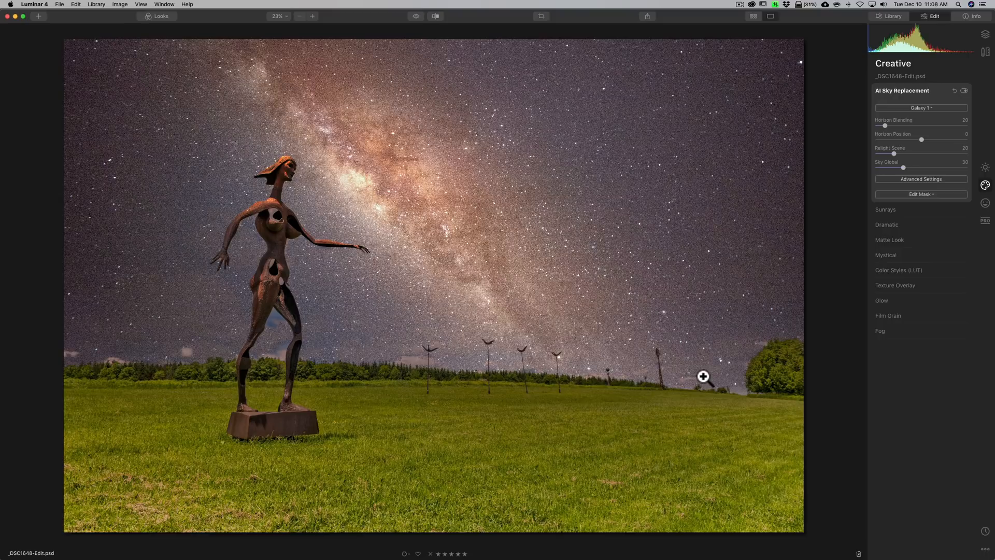
{"action": "mouse_move", "coordinate": [601, 369]}
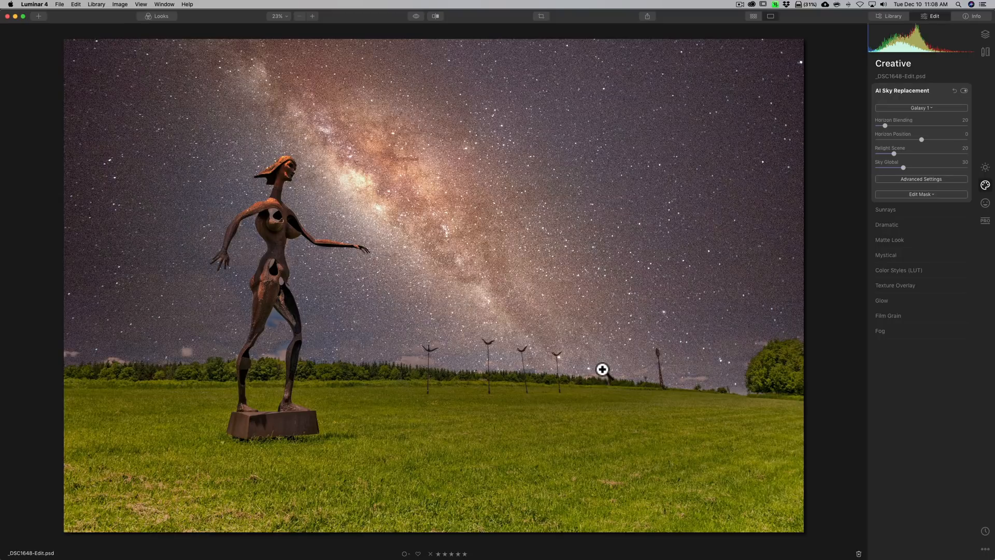
{"action": "mouse_move", "coordinate": [683, 88]}
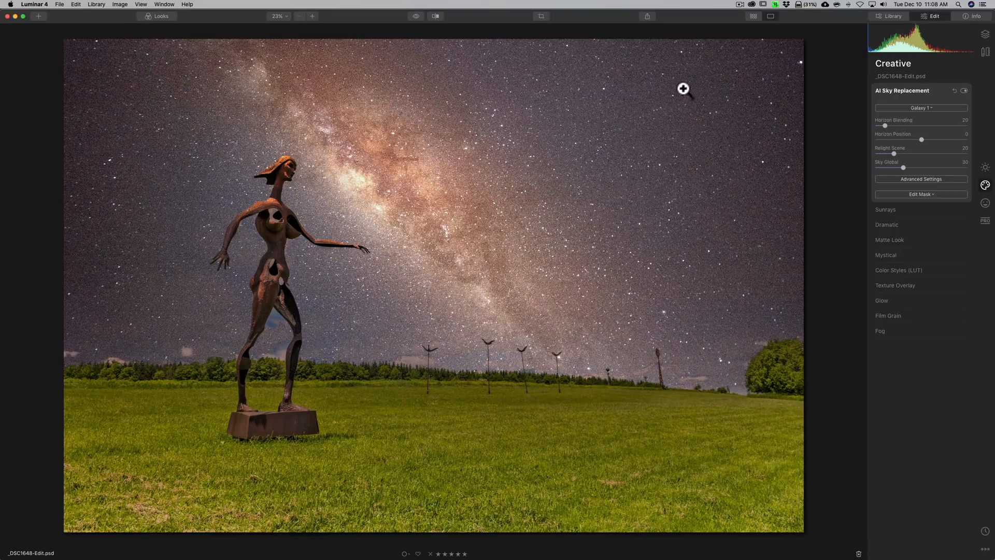
{"action": "mouse_move", "coordinate": [655, 99]}
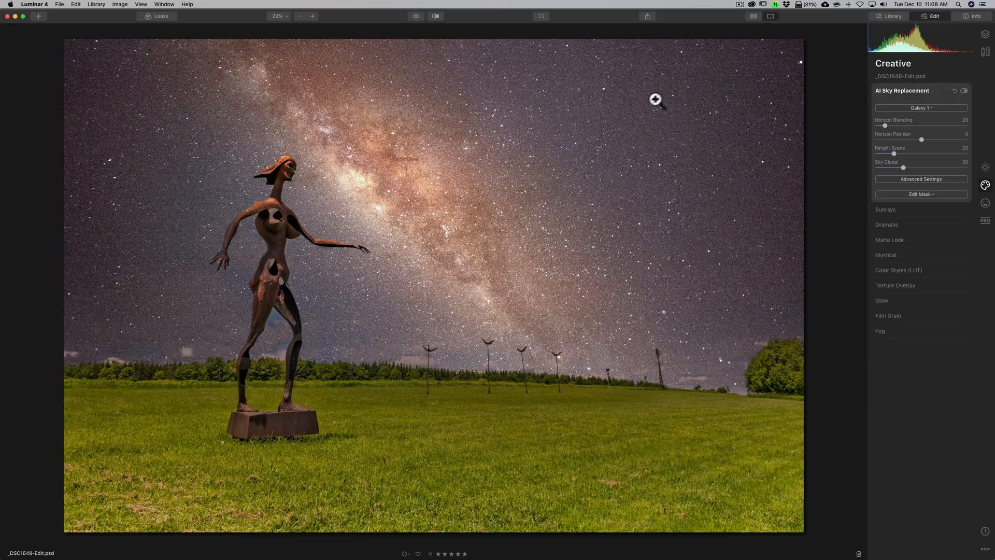
{"action": "mouse_move", "coordinate": [415, 21]}
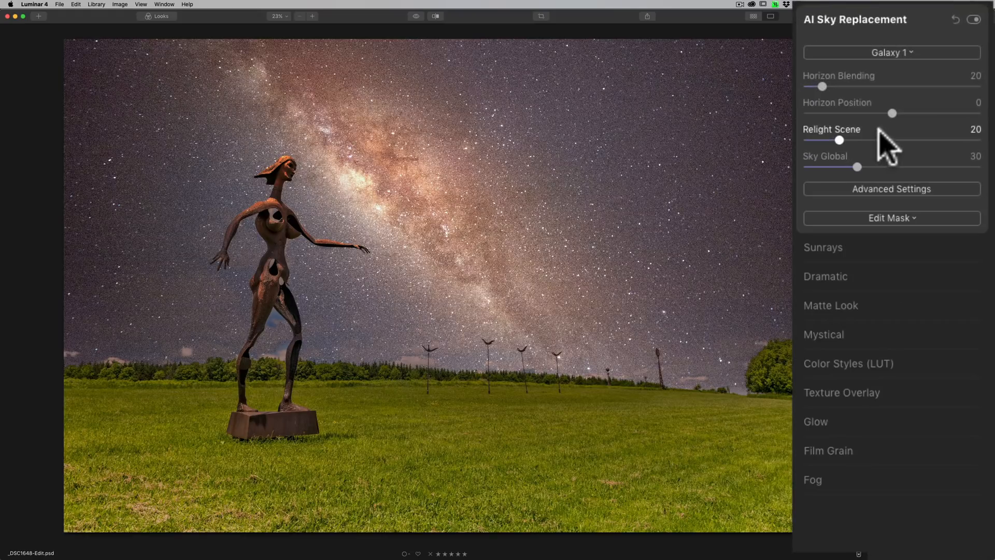
{"action": "mouse_move", "coordinate": [825, 86]}
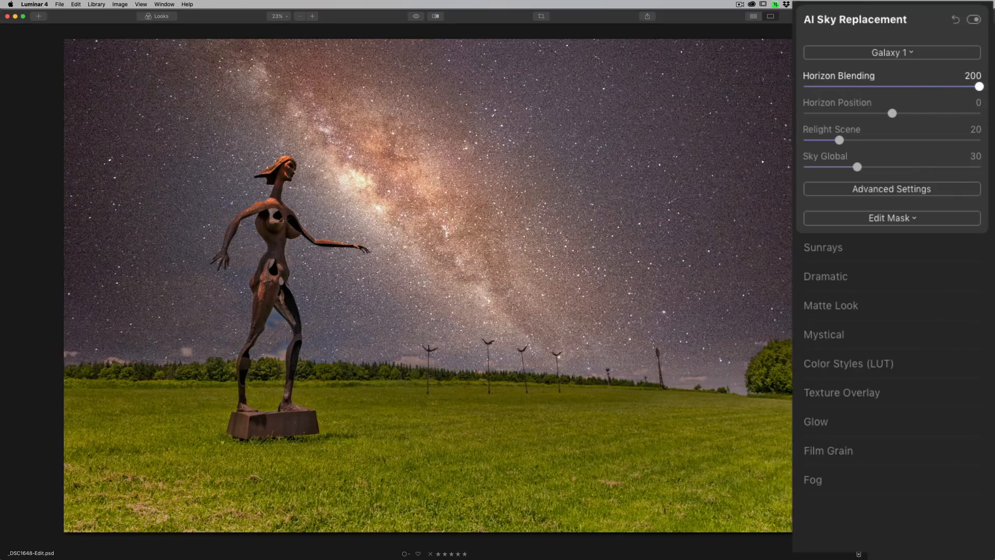
{"action": "mouse_move", "coordinate": [708, 376]}
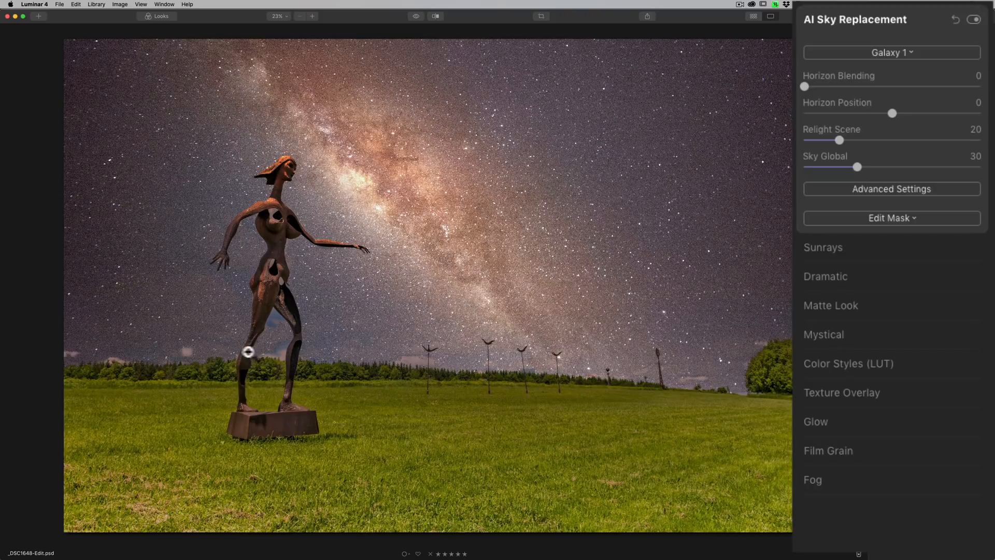
{"action": "mouse_move", "coordinate": [831, 114]}
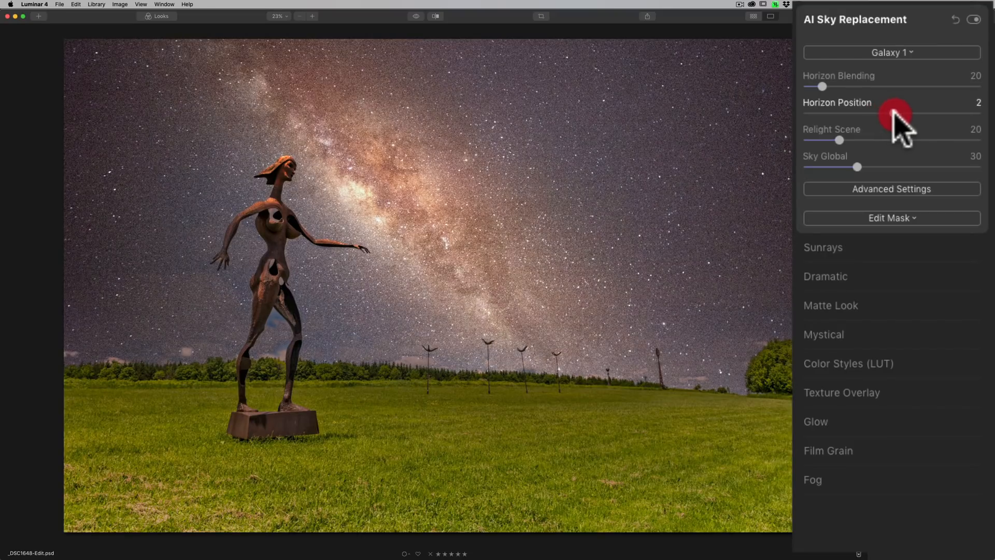
{"action": "left_click", "coordinate": [895, 114]}
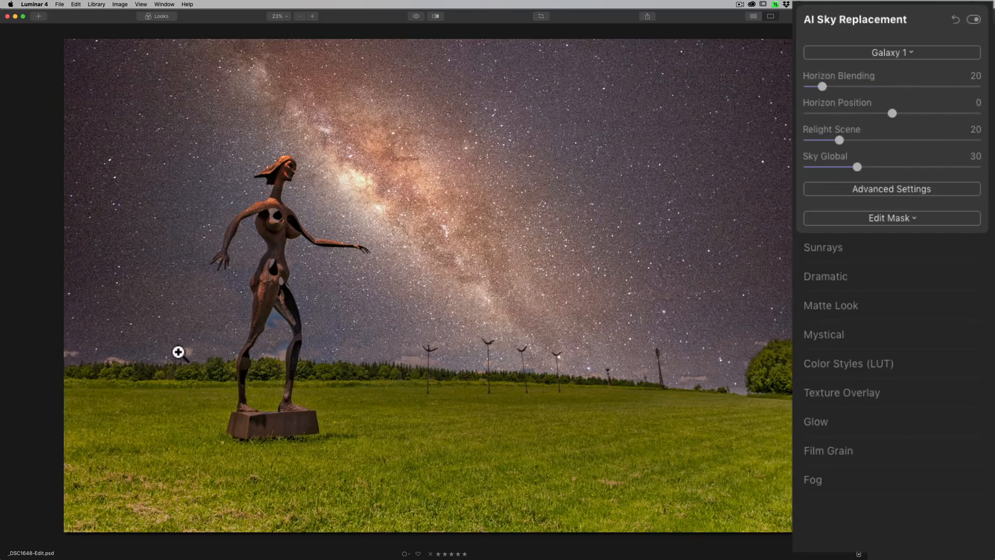
{"action": "mouse_move", "coordinate": [733, 295]}
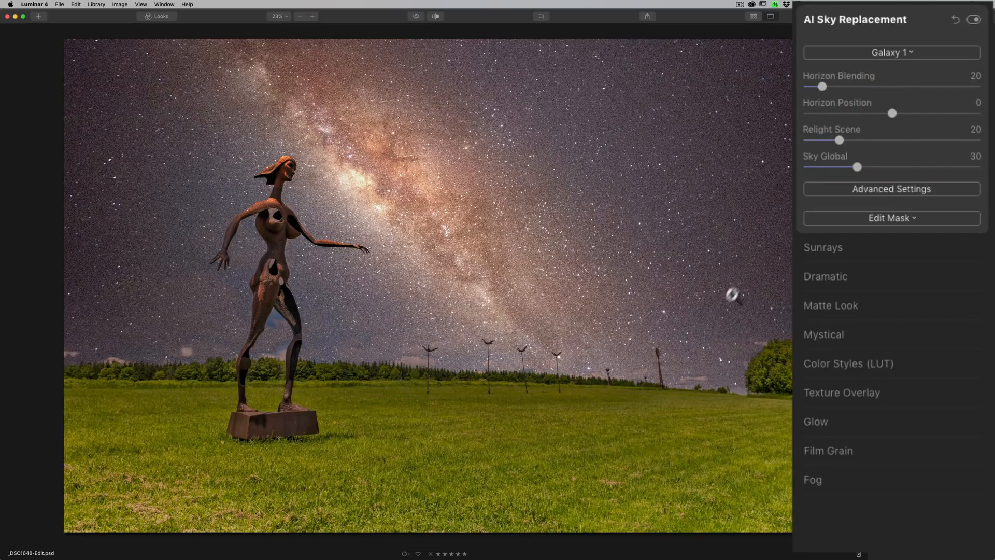
{"action": "mouse_move", "coordinate": [862, 153]}
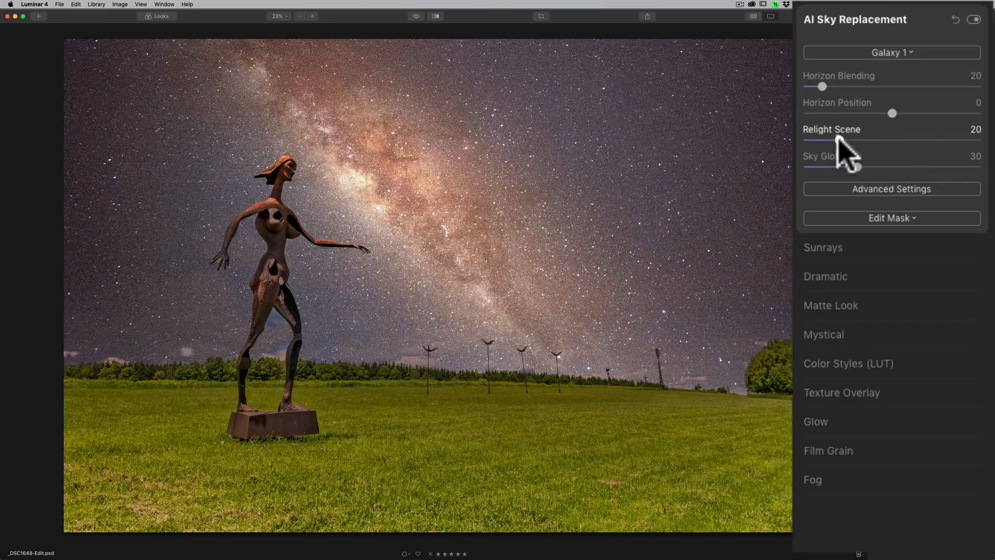
{"action": "mouse_move", "coordinate": [620, 205]}
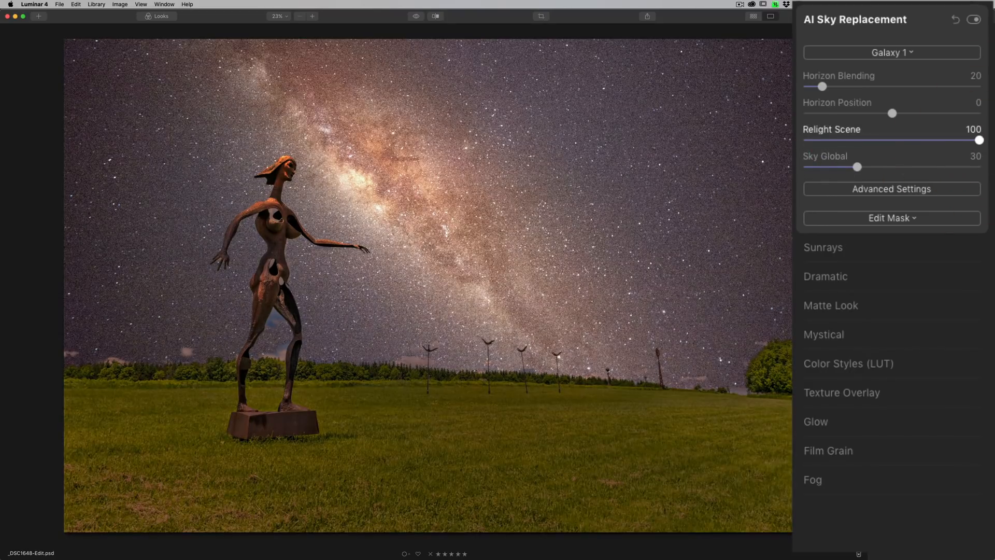
{"action": "mouse_move", "coordinate": [432, 358]}
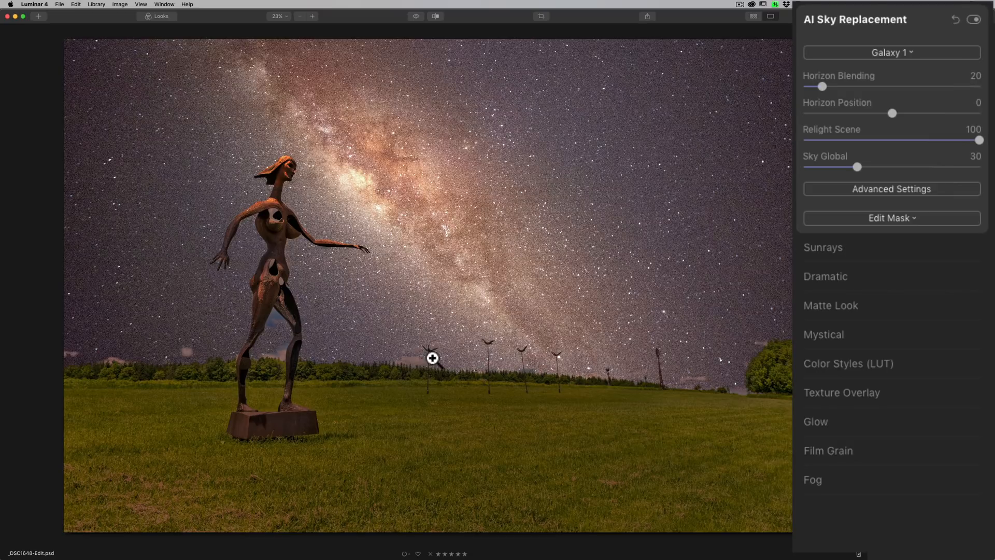
{"action": "mouse_move", "coordinate": [628, 318]}
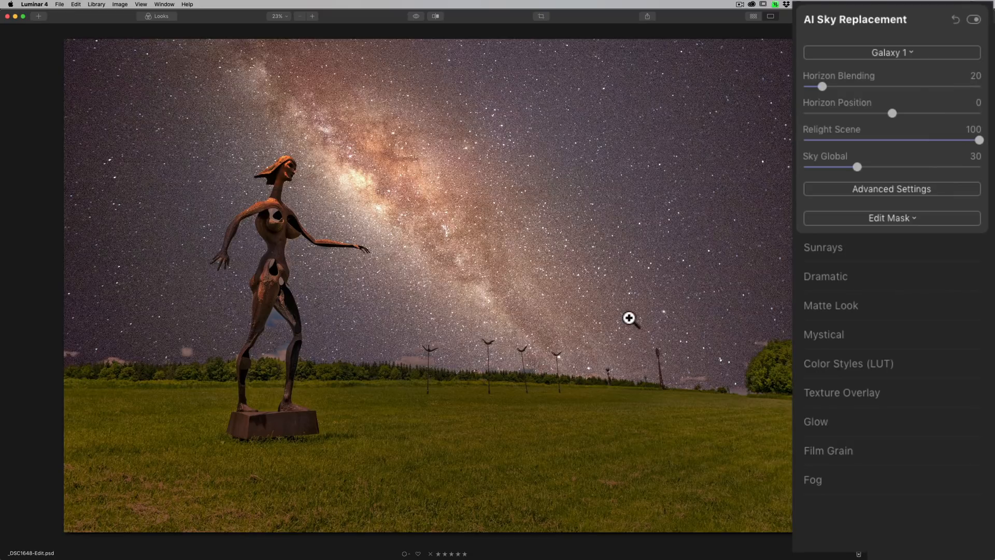
{"action": "mouse_move", "coordinate": [647, 271]}
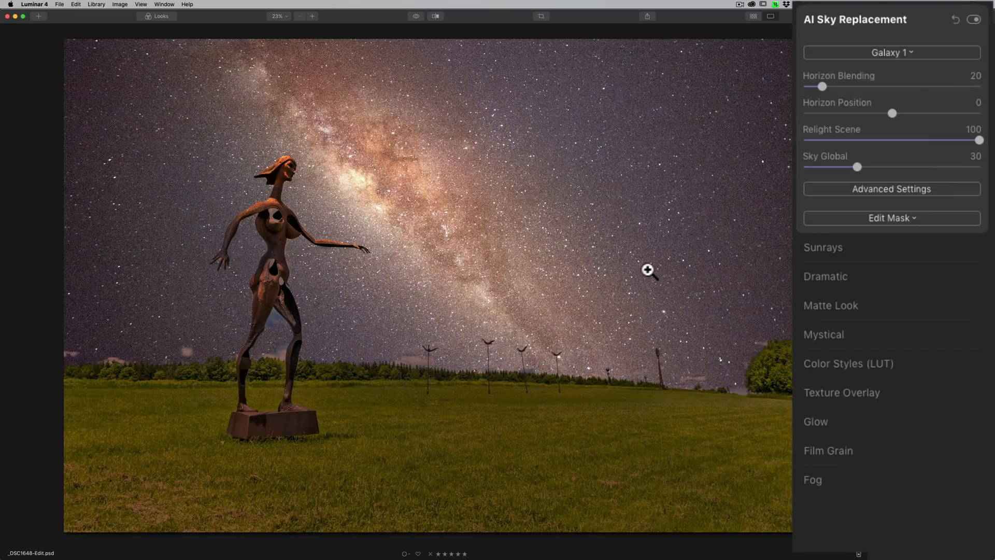
{"action": "mouse_move", "coordinate": [858, 181]}
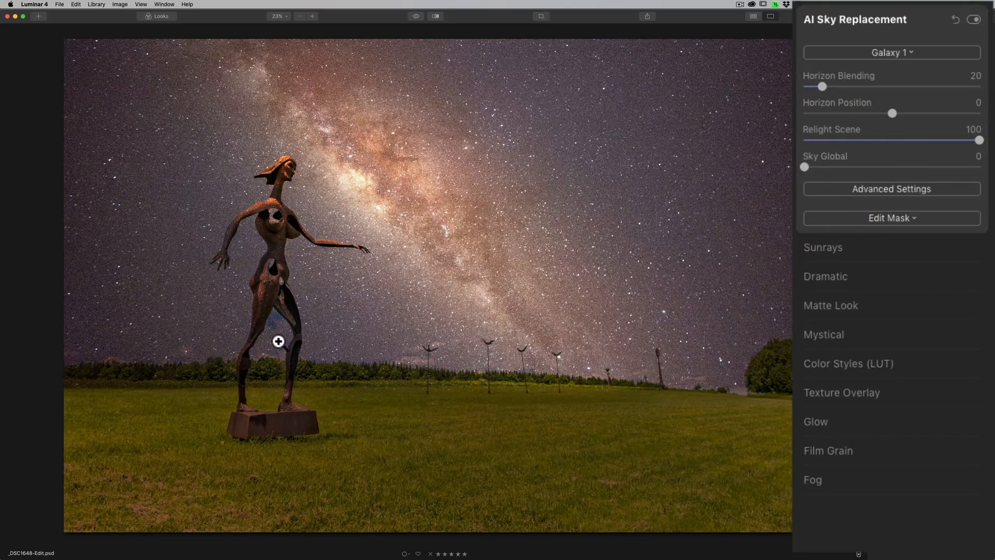
{"action": "mouse_move", "coordinate": [809, 180]}
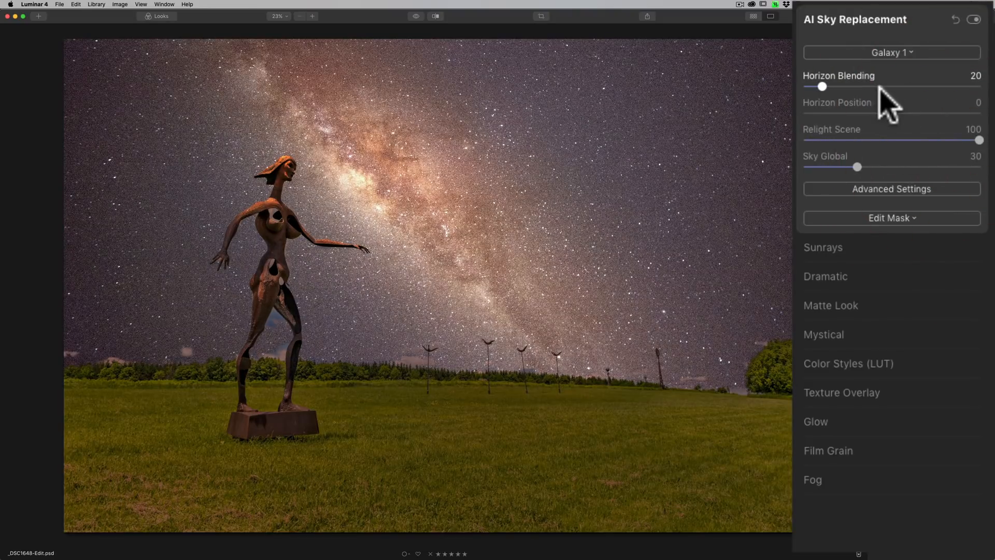
{"action": "mouse_move", "coordinate": [881, 202]}
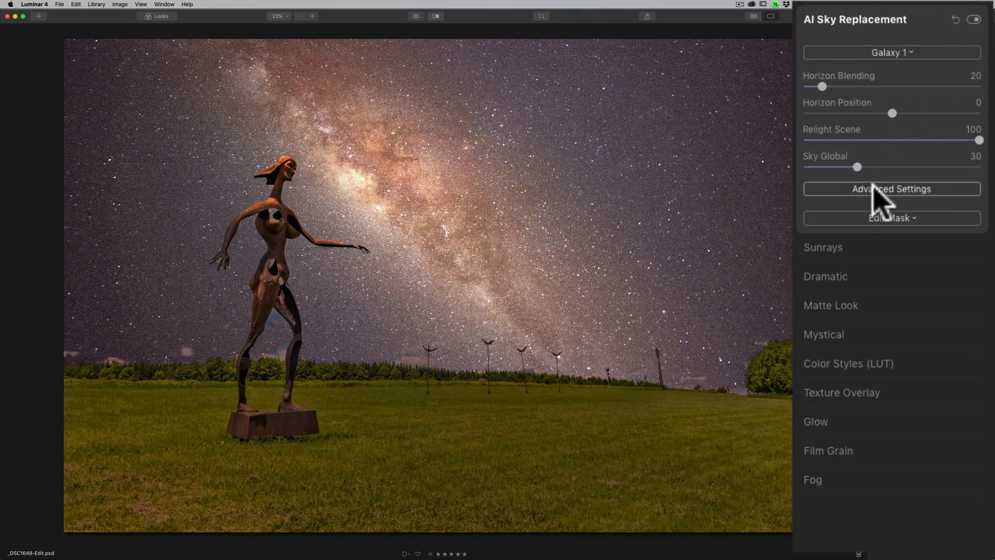
Step: Reveal the Advanced Settings of the Galaxy 1 sky replacement
{"action": "left_click", "coordinate": [891, 188]}
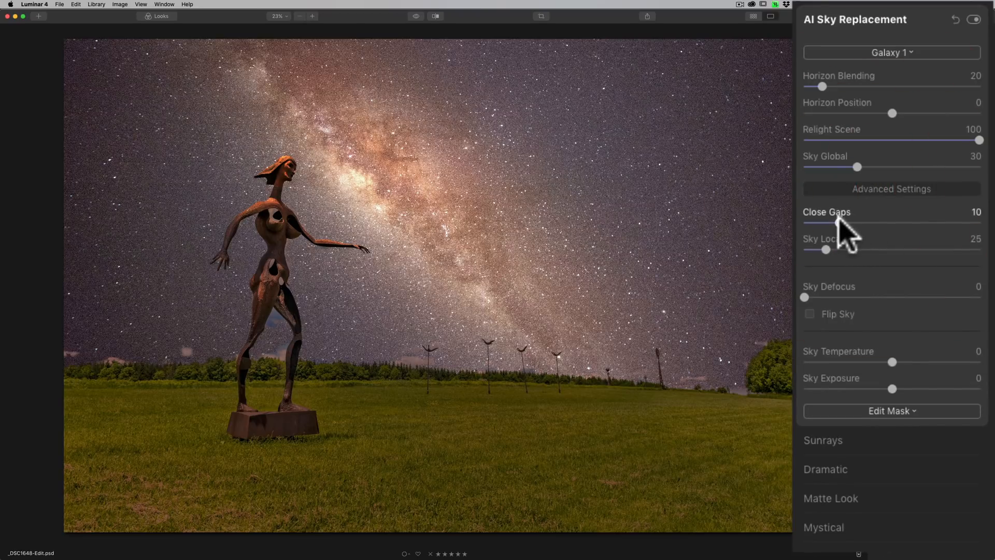
{"action": "mouse_move", "coordinate": [736, 390]}
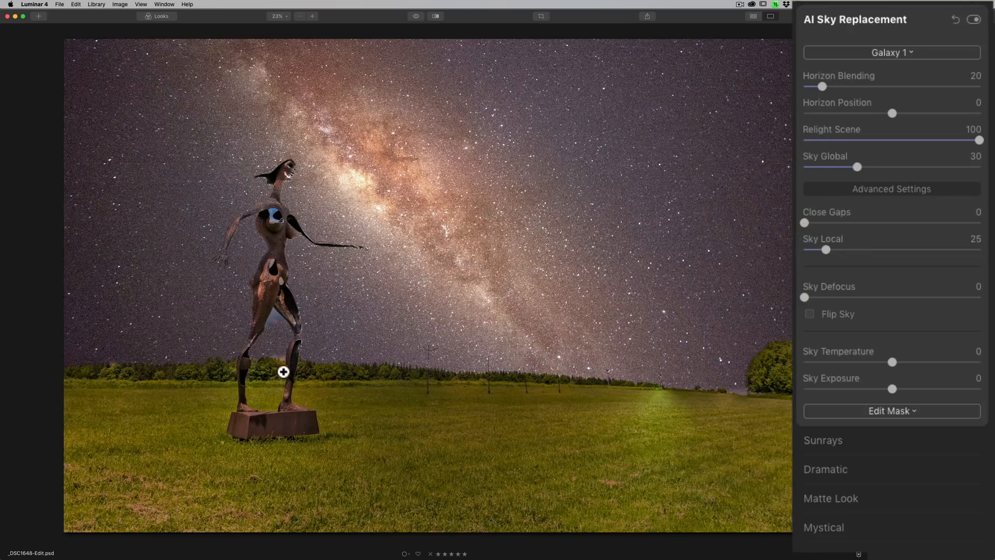
{"action": "mouse_move", "coordinate": [584, 376]}
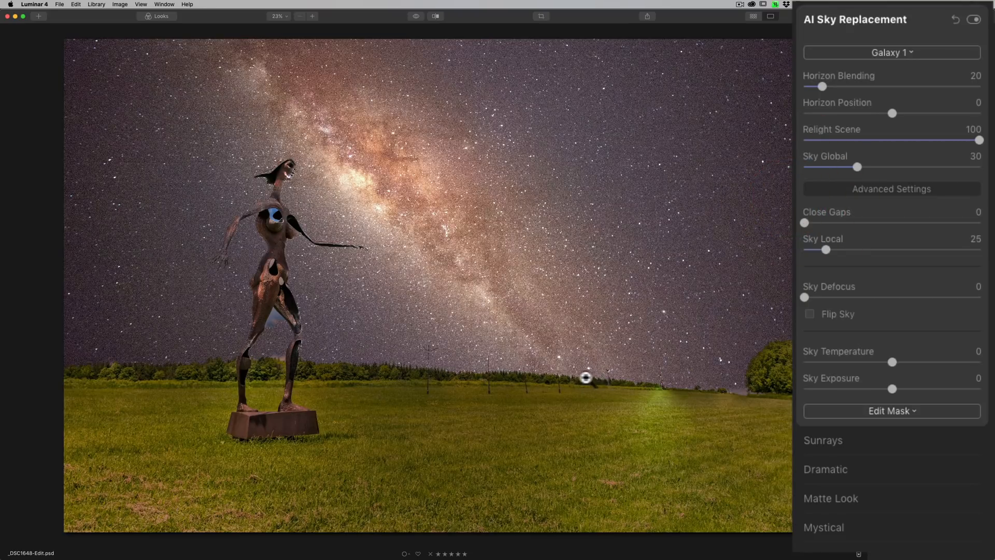
{"action": "mouse_move", "coordinate": [276, 319]}
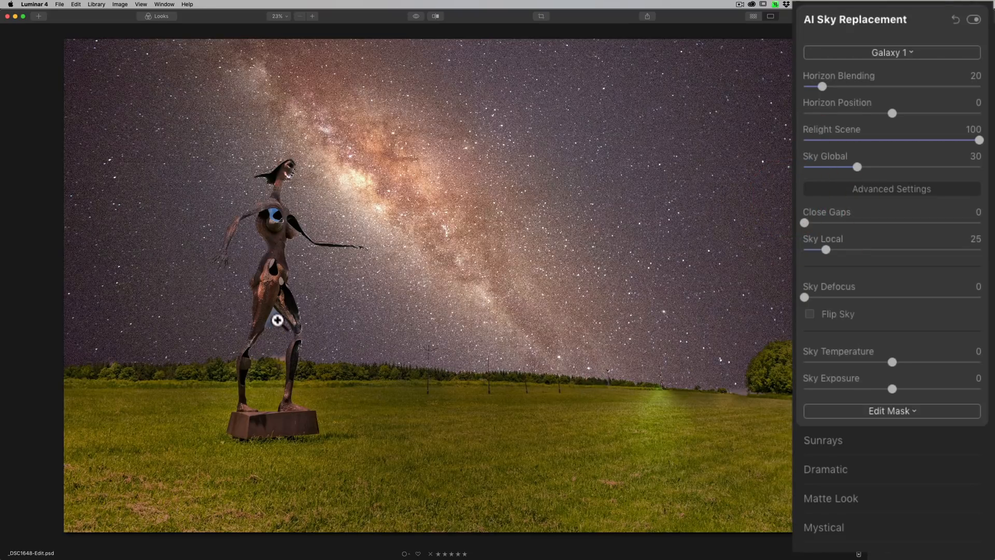
{"action": "mouse_move", "coordinate": [269, 210]}
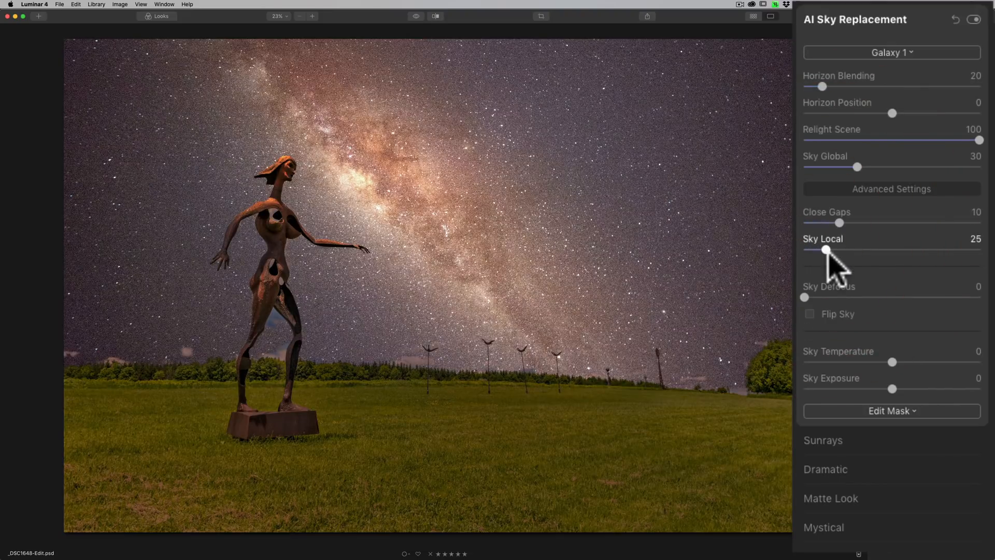
{"action": "left_click", "coordinate": [825, 249]}
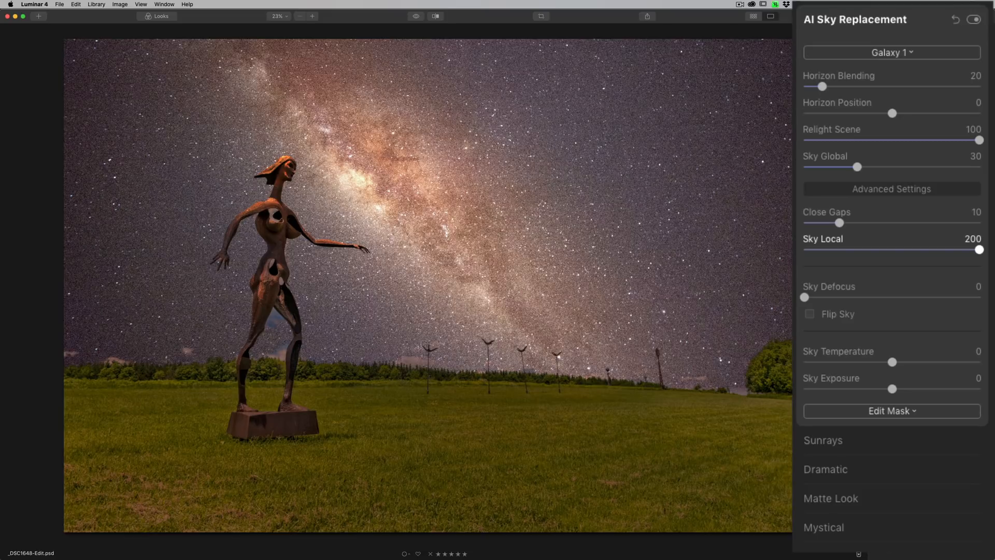
{"action": "mouse_move", "coordinate": [980, 269]}
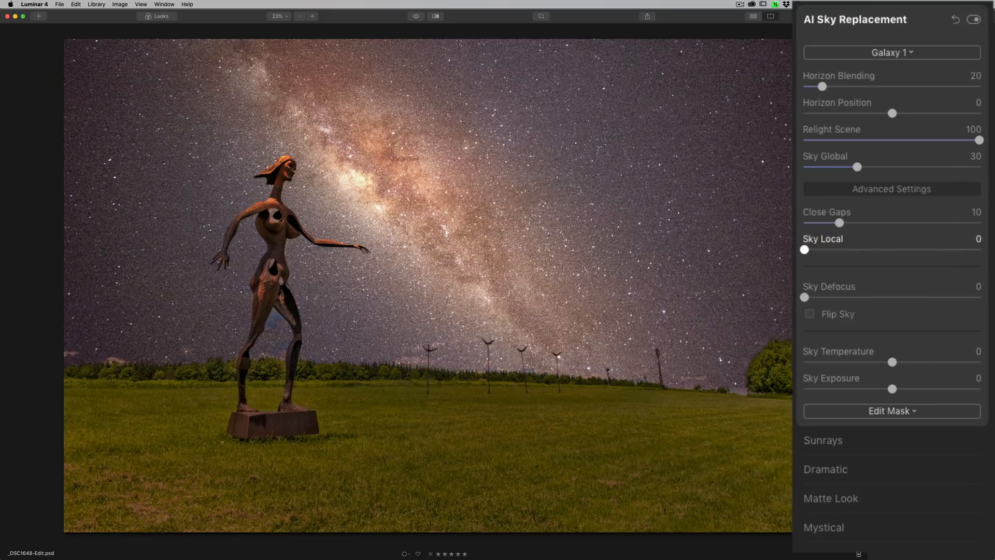
{"action": "mouse_move", "coordinate": [961, 260]}
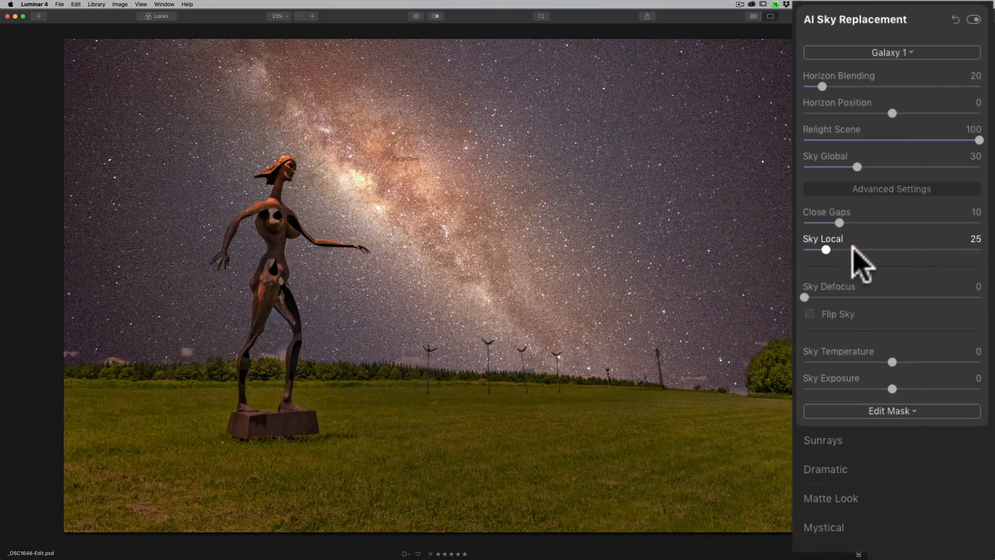
{"action": "mouse_move", "coordinate": [815, 308]}
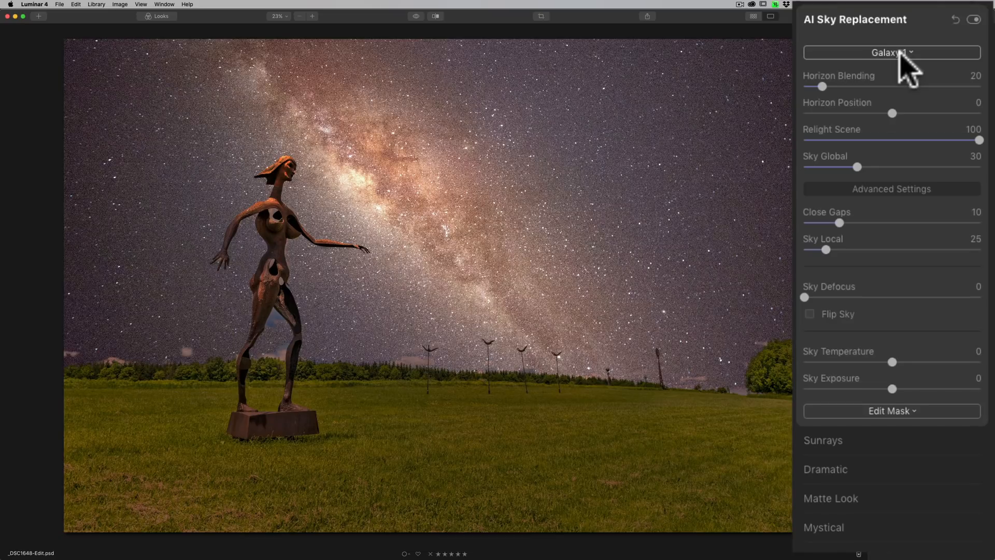
{"action": "mouse_move", "coordinate": [908, 76]}
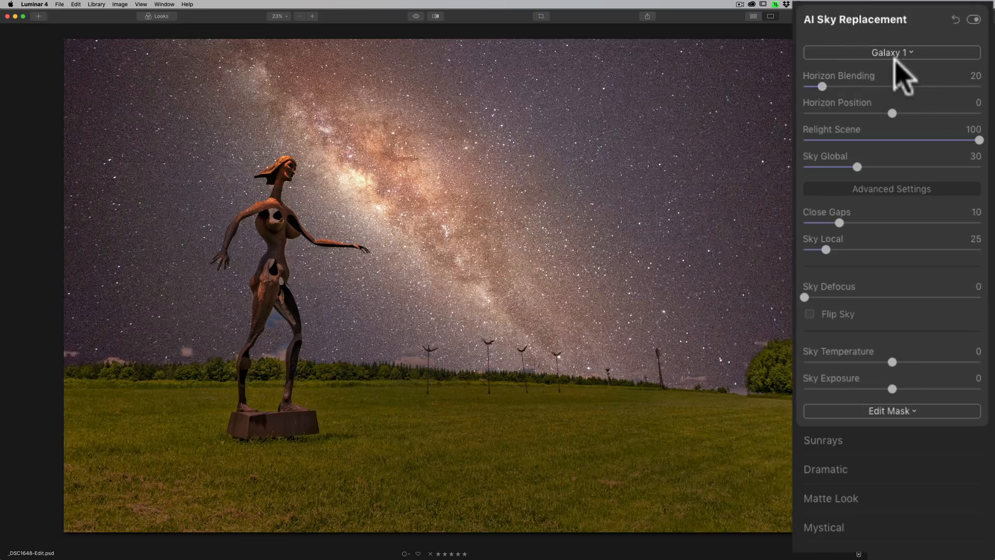
Step: Switch the replacement sky to Galaxy 2 and compare it against the original cloudy photo
{"action": "left_click", "coordinate": [891, 53]}
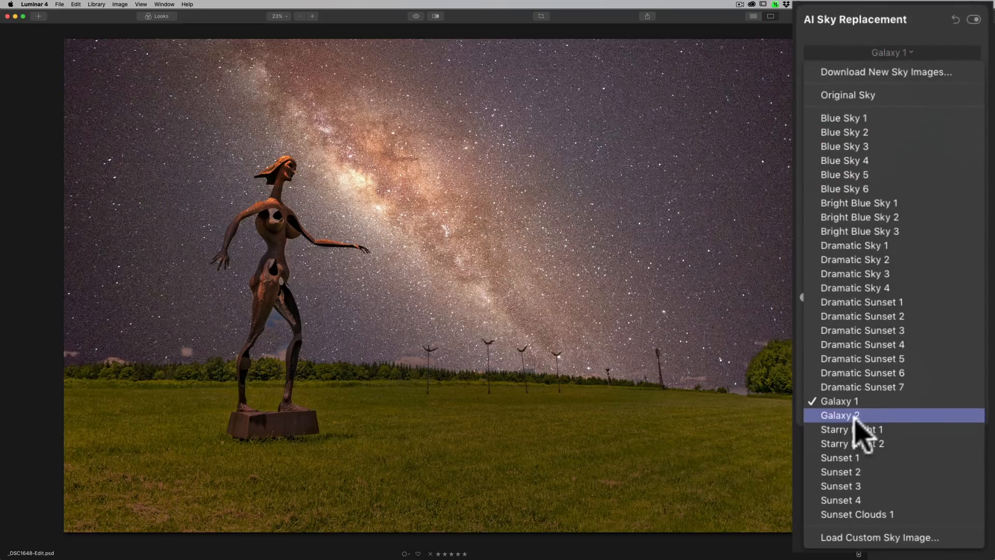
{"action": "left_click", "coordinate": [840, 415]}
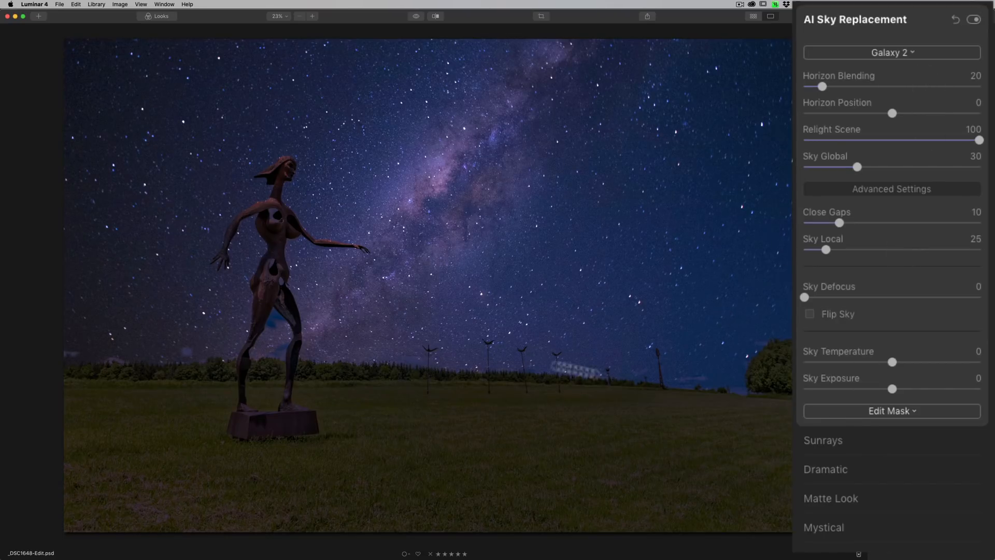
{"action": "mouse_move", "coordinate": [277, 399]}
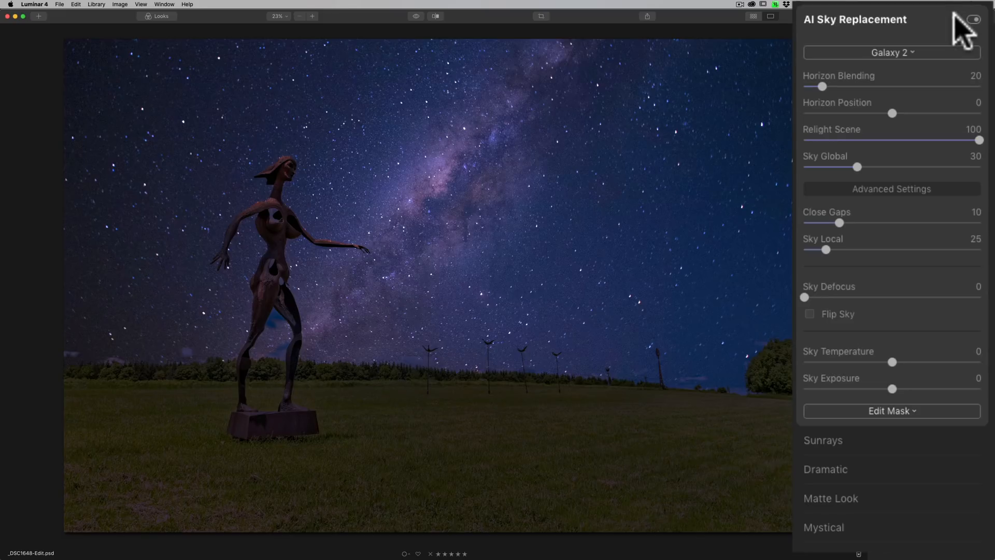
{"action": "left_click", "coordinate": [890, 51]}
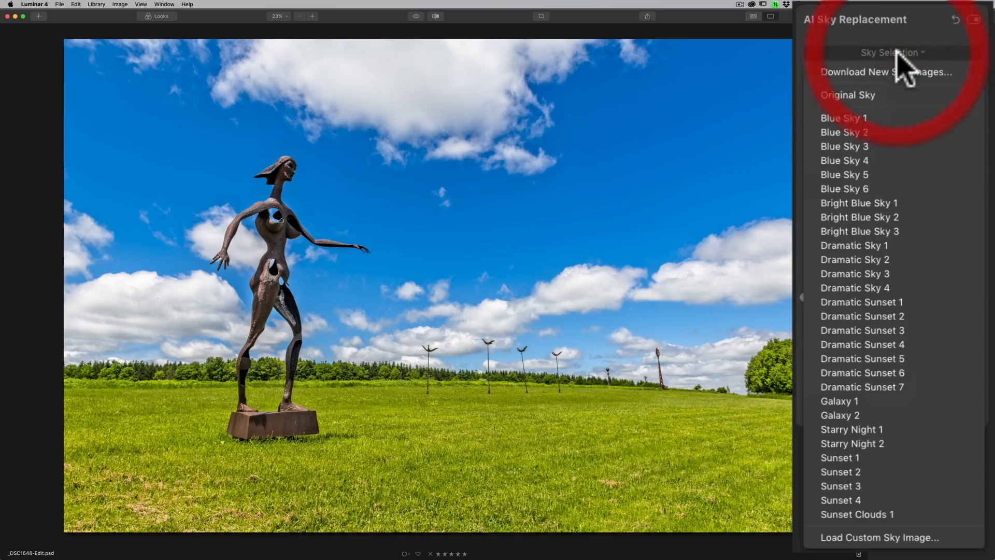
{"action": "left_click", "coordinate": [839, 415]}
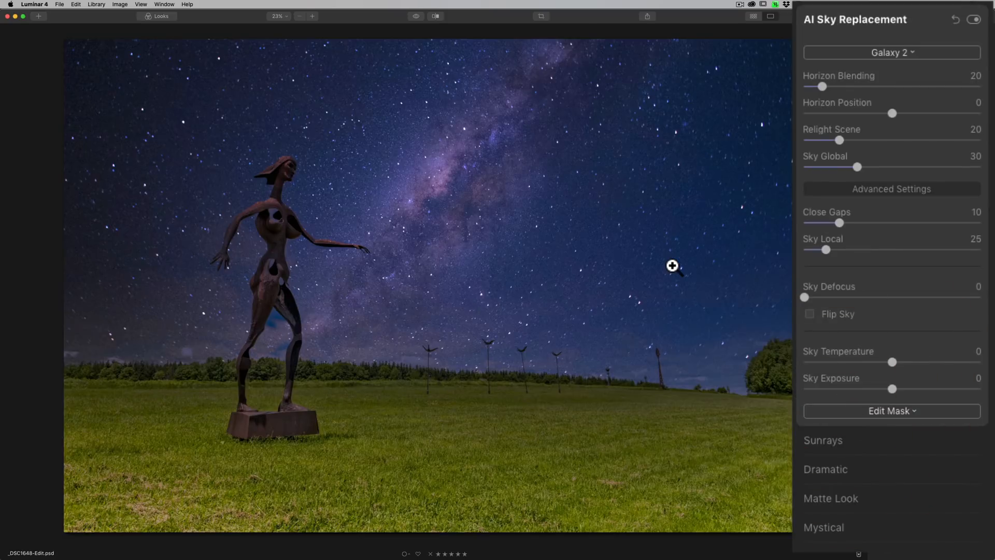
{"action": "mouse_move", "coordinate": [333, 342]}
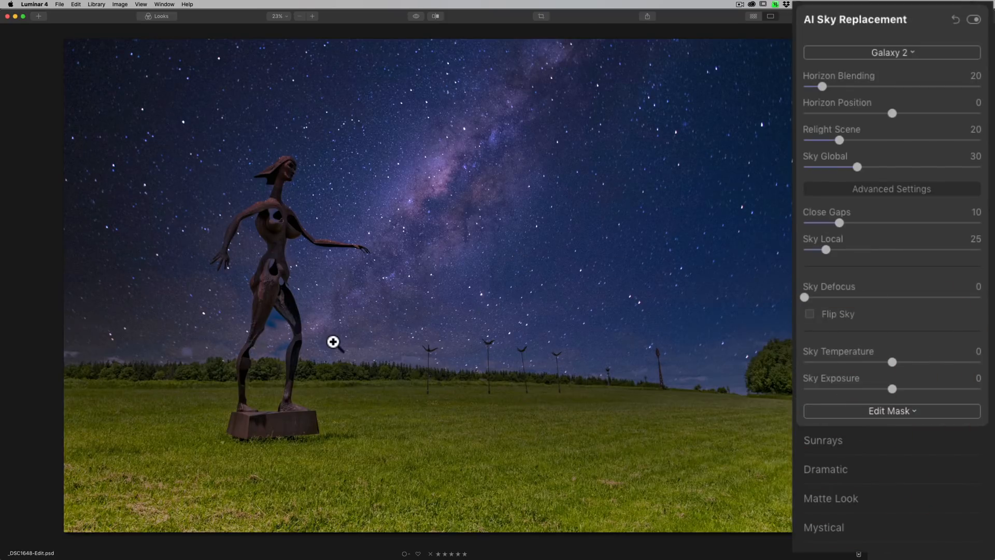
{"action": "mouse_move", "coordinate": [588, 344]}
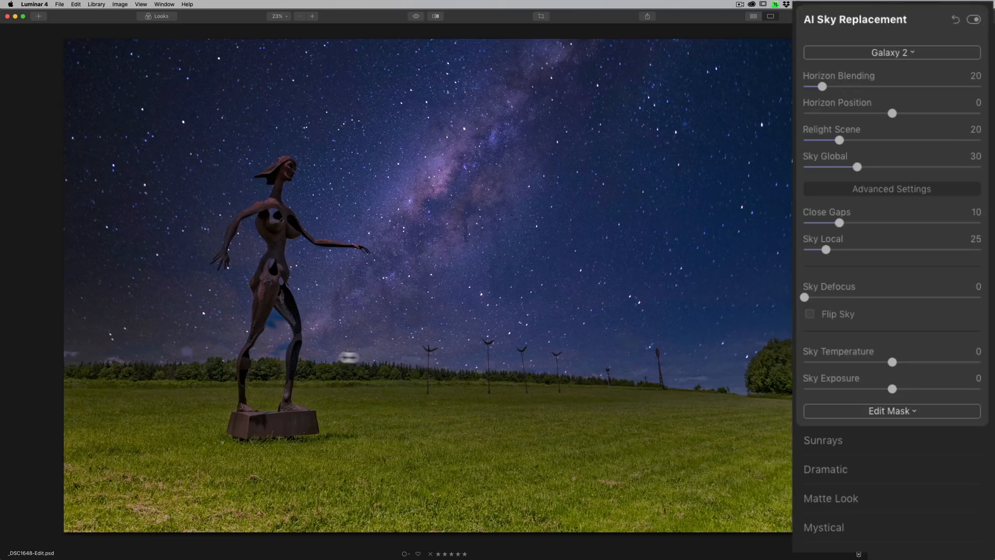
{"action": "mouse_move", "coordinate": [855, 293]}
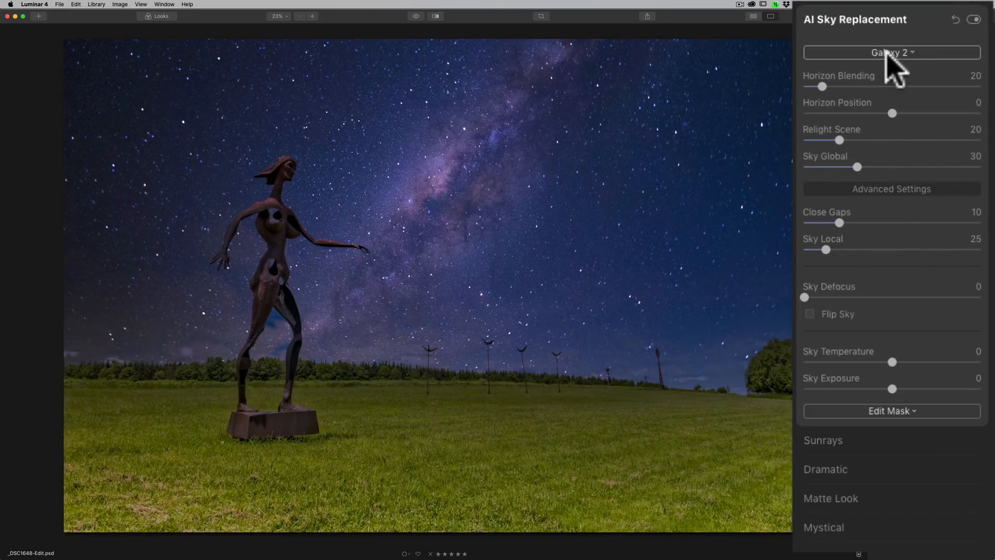
Step: Pick Starry Night 1 from the sky list for a blue-to-pink Milky Way behind the statue
{"action": "left_click", "coordinate": [891, 52]}
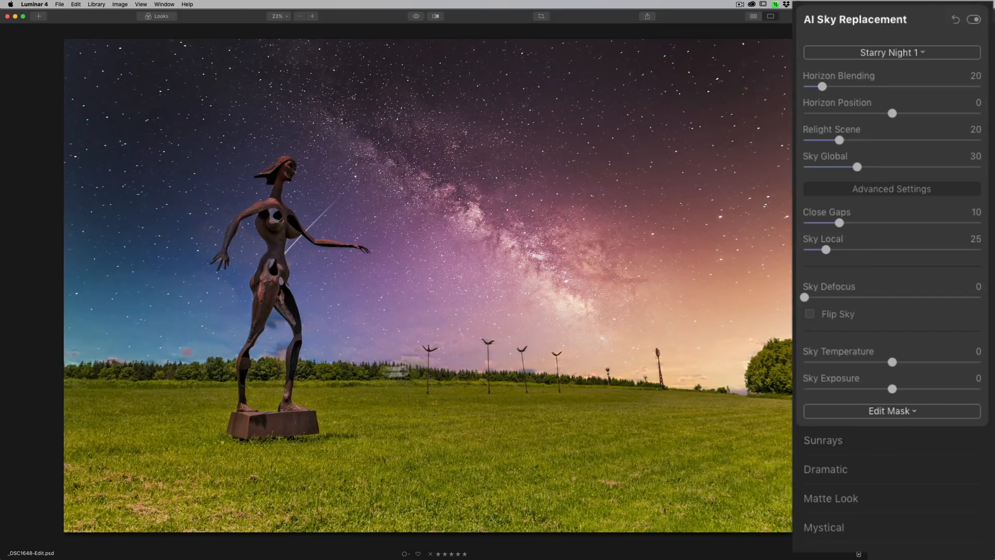
{"action": "mouse_move", "coordinate": [721, 363]}
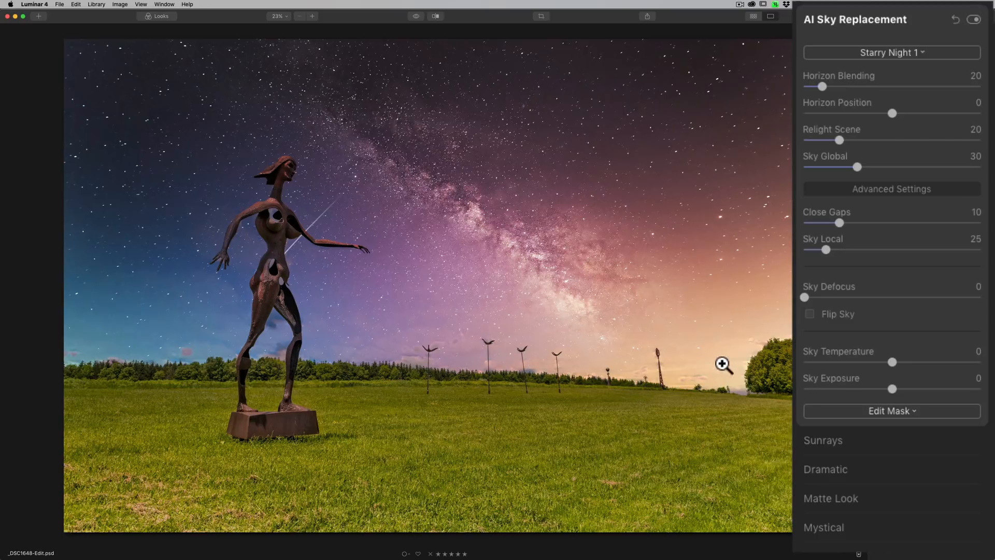
{"action": "mouse_move", "coordinate": [158, 60]}
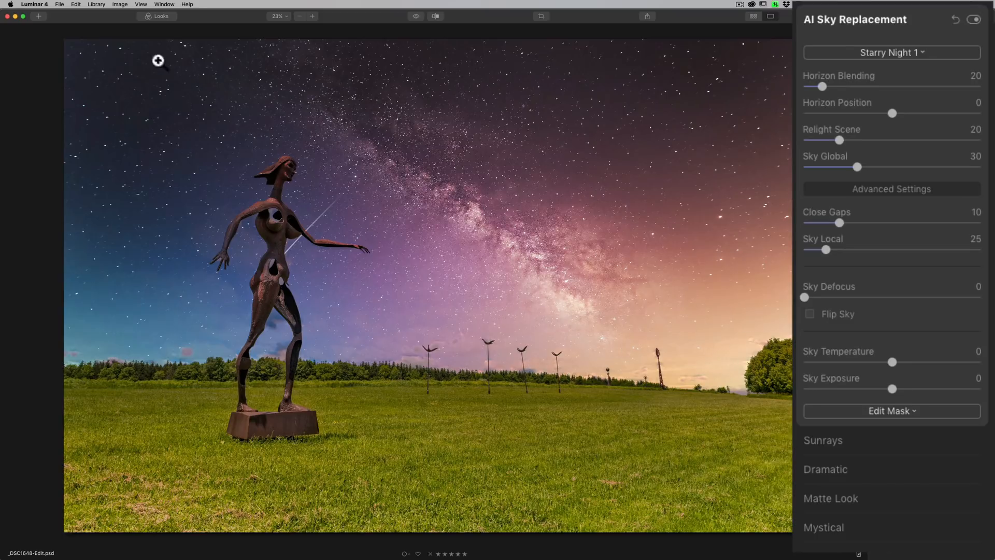
{"action": "mouse_move", "coordinate": [259, 347]}
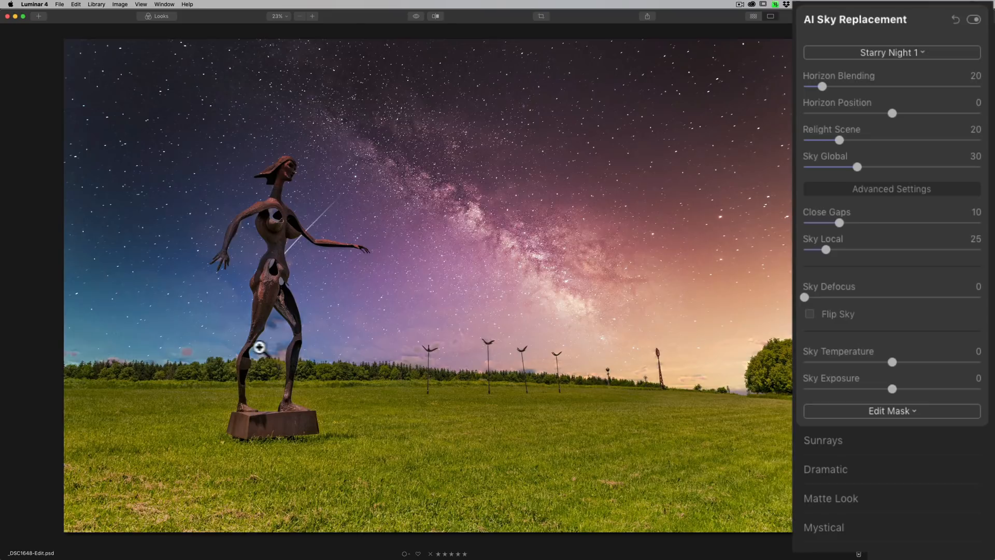
{"action": "mouse_move", "coordinate": [848, 238]}
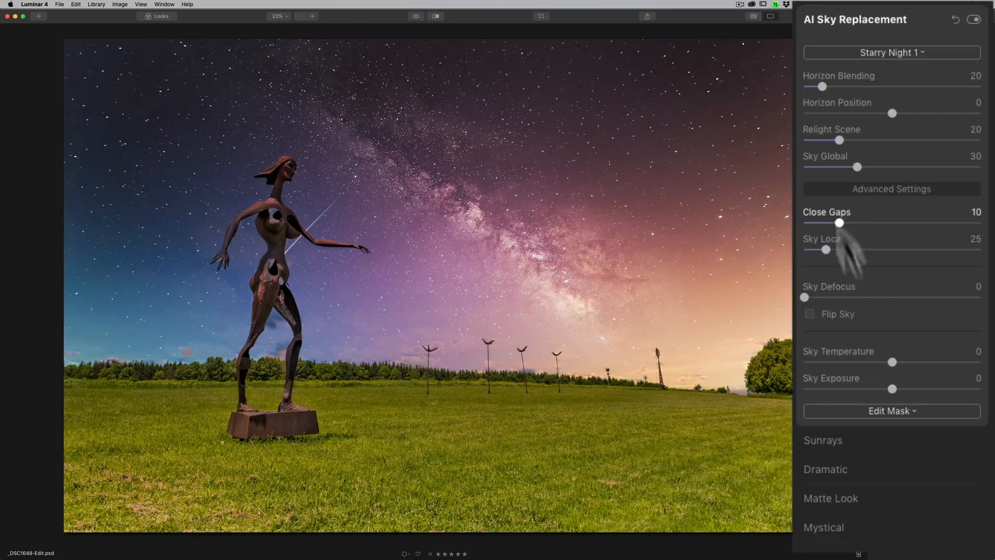
Step: Brush away parts of the Starry Night 1 mask so the original blue clouds show through
{"action": "left_click", "coordinate": [890, 411]}
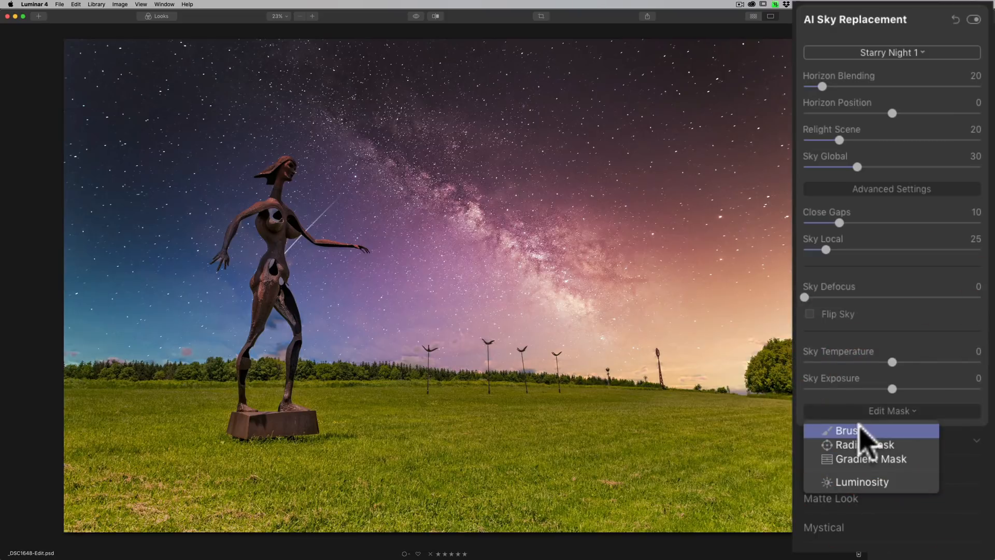
{"action": "left_click", "coordinate": [844, 430]}
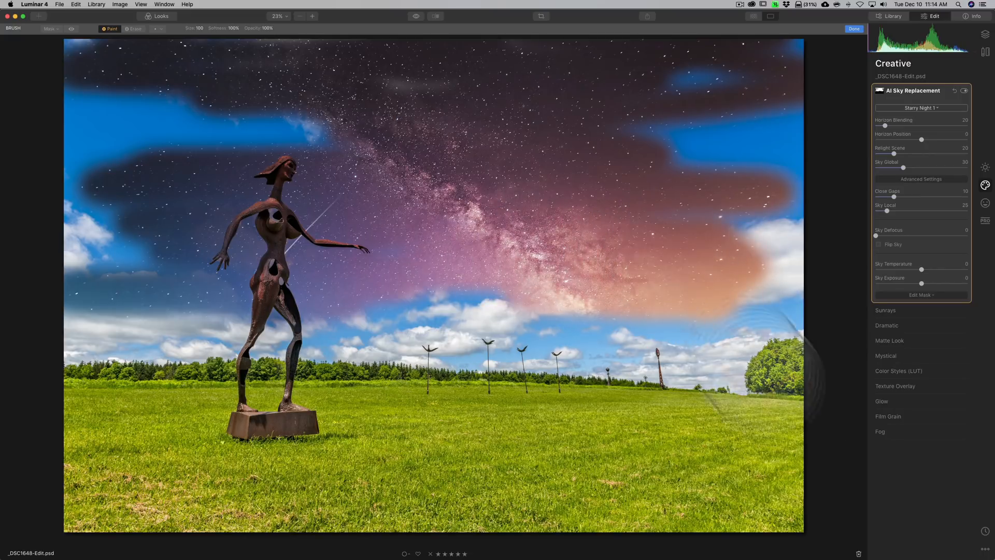
Step: Finish mask painting with Done, returning the statue photo to its original cloudy sky
{"action": "left_click", "coordinate": [854, 29]}
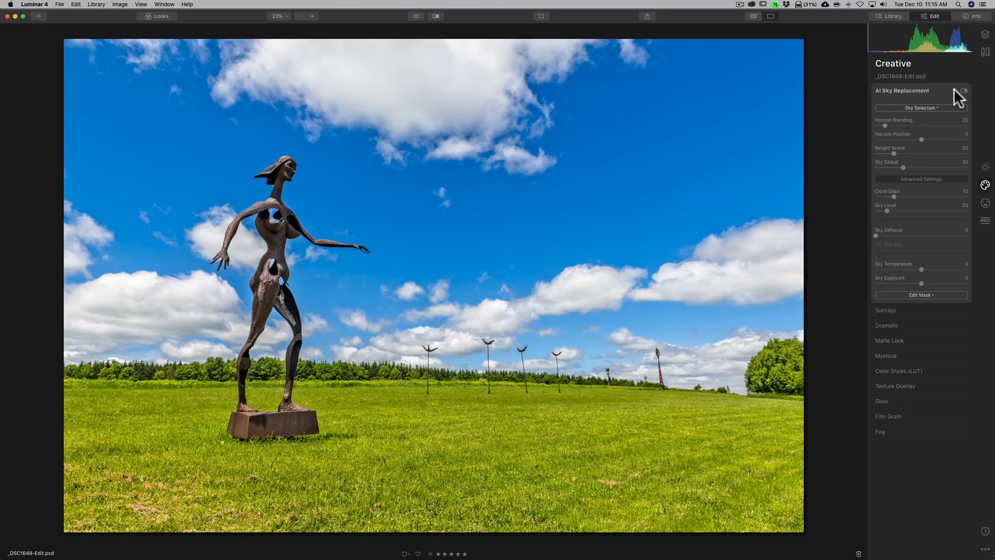
Step: Select Galaxy 2 again as the replacement sky, though the original clouds remain visible
{"action": "left_click", "coordinate": [921, 107]}
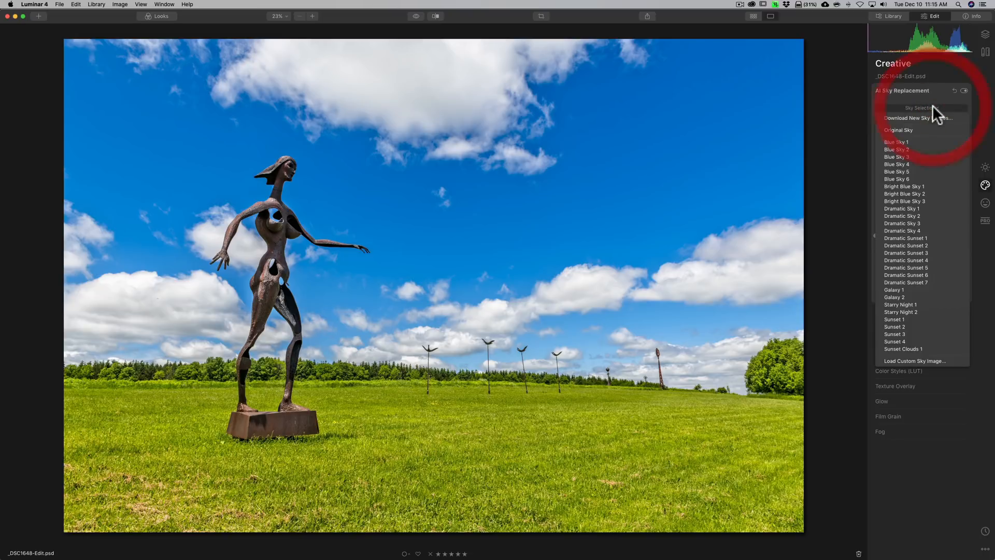
{"action": "left_click", "coordinate": [894, 297]}
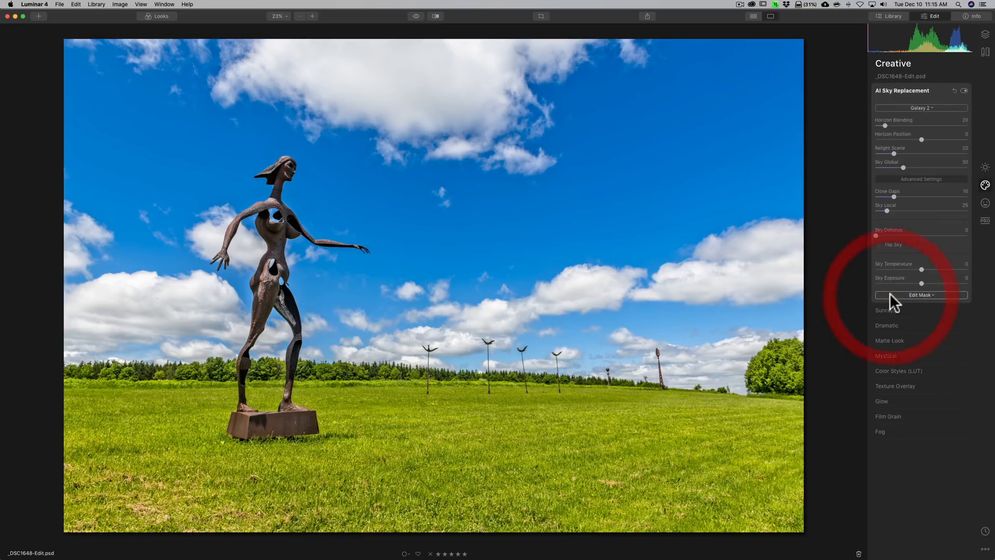